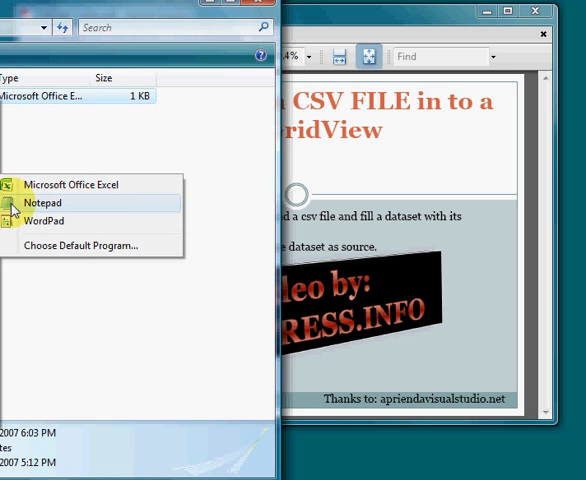
# Step: View books.csv in Notepad, highlighting the first book's price, then close it
pyautogui.click(44, 203)
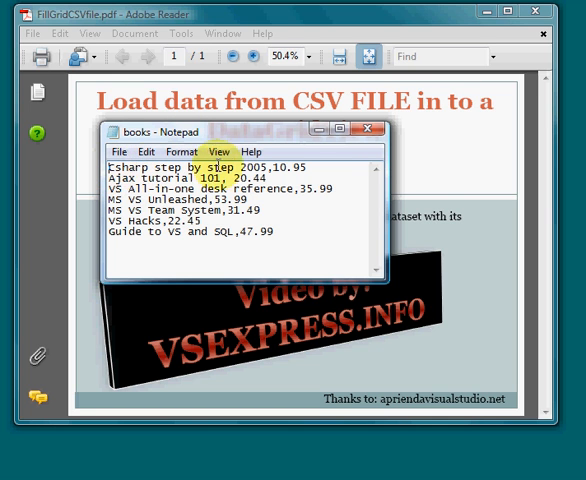
pyautogui.doubleClick(290, 166)
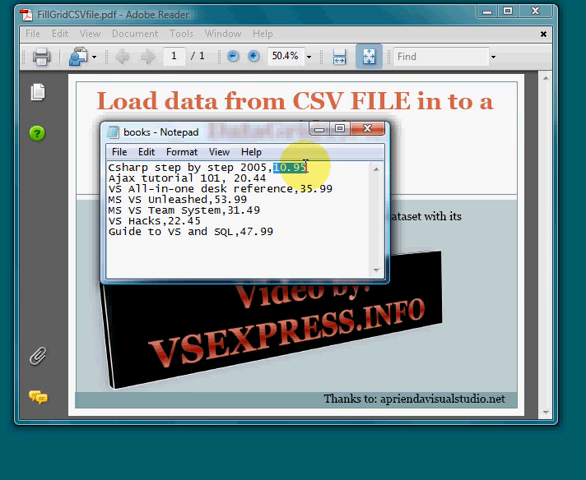
pyautogui.moveTo(327, 160)
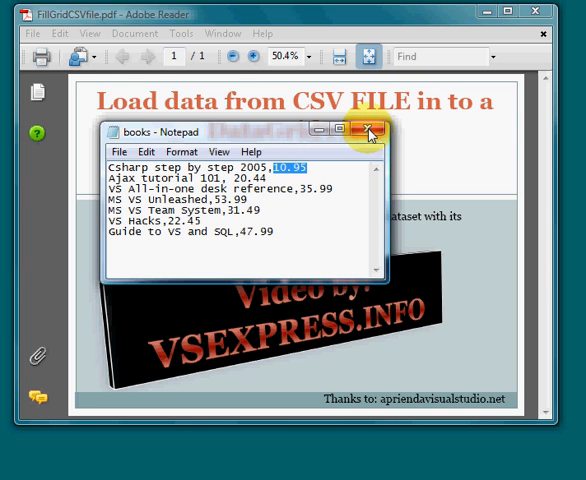
pyautogui.click(370, 133)
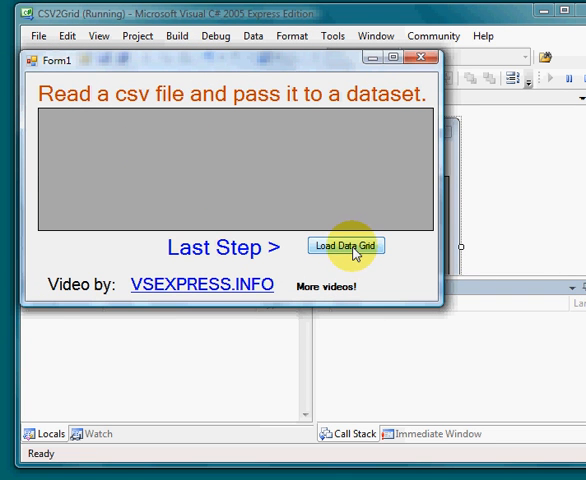
# Step: Fill the running form's grid with the CSV product titles and prices, then close Form1
pyautogui.click(345, 246)
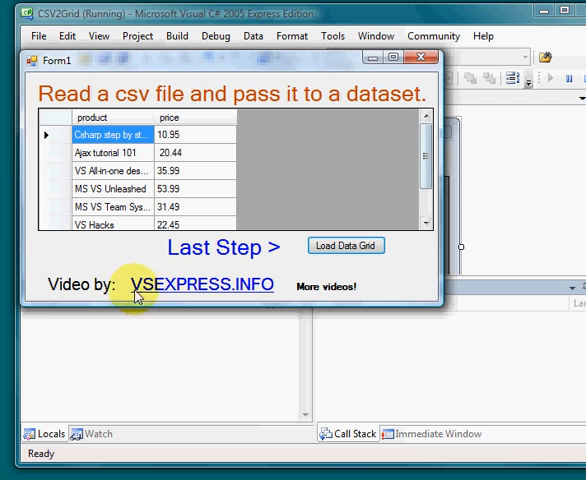
pyautogui.moveTo(255, 291)
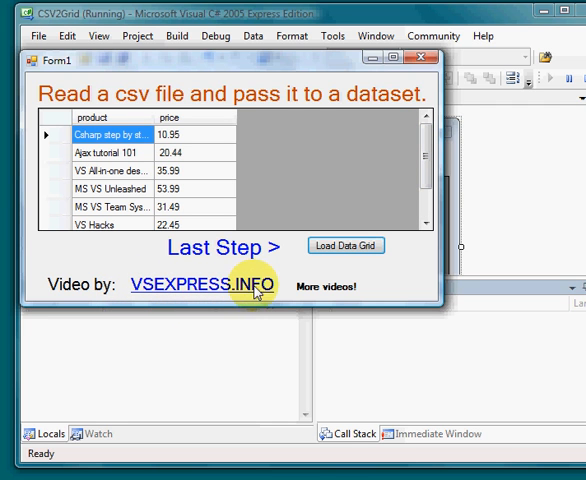
pyautogui.moveTo(318, 290)
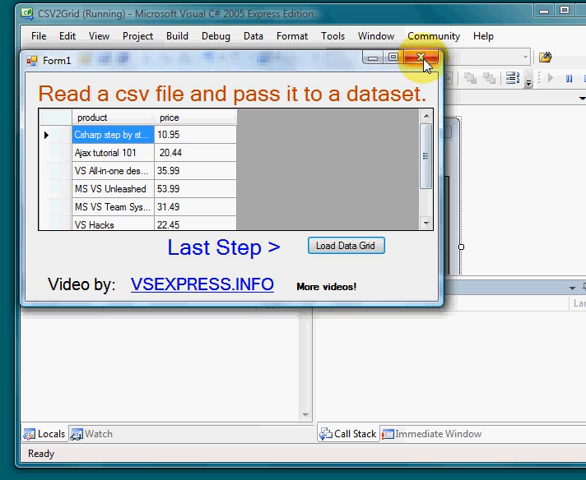
pyautogui.click(424, 57)
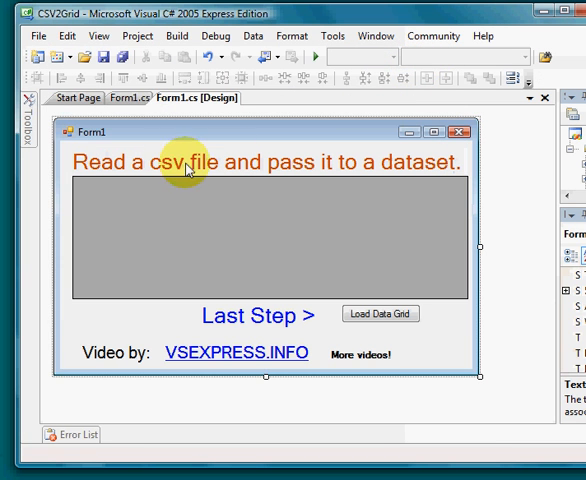
# Step: Review the LoadBooks code in Form1.cs and highlight the books.csv fileName path string
pyautogui.click(127, 97)
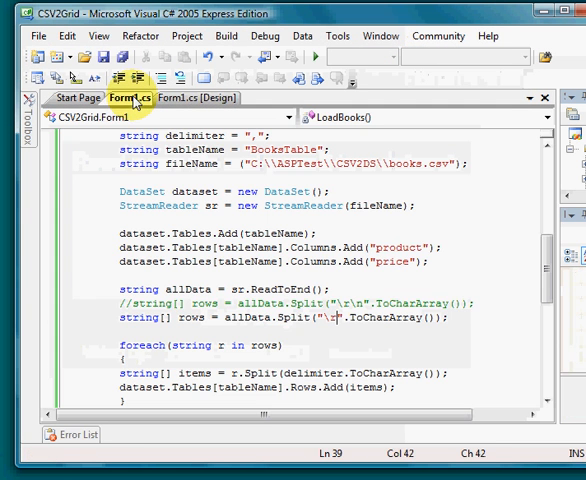
pyautogui.scroll(3)
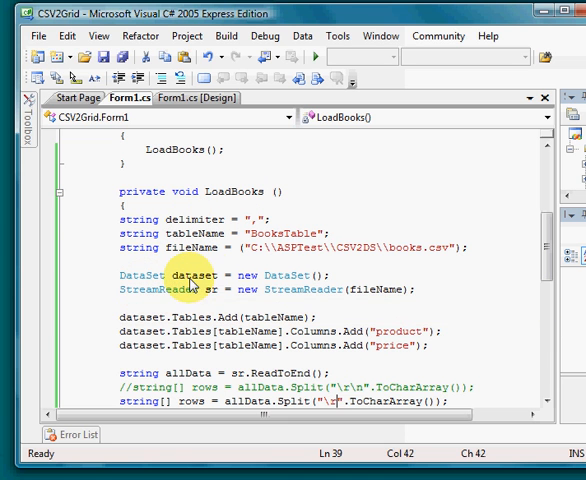
pyautogui.moveTo(62, 190)
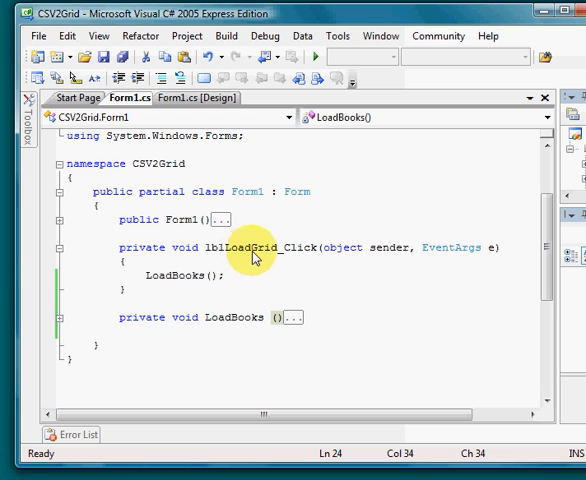
pyautogui.scroll(-3)
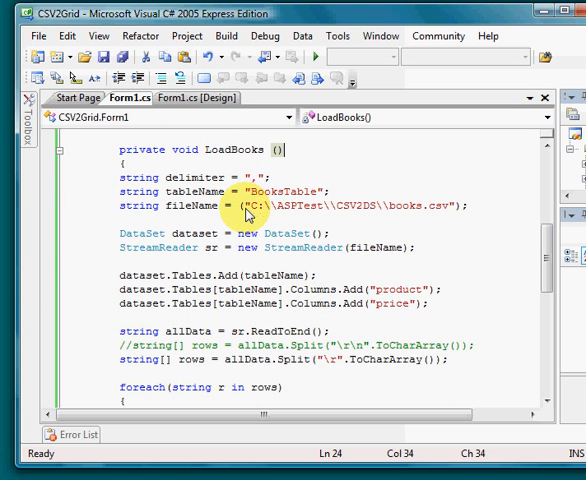
pyautogui.moveTo(253, 206); pyautogui.dragTo(448, 206)
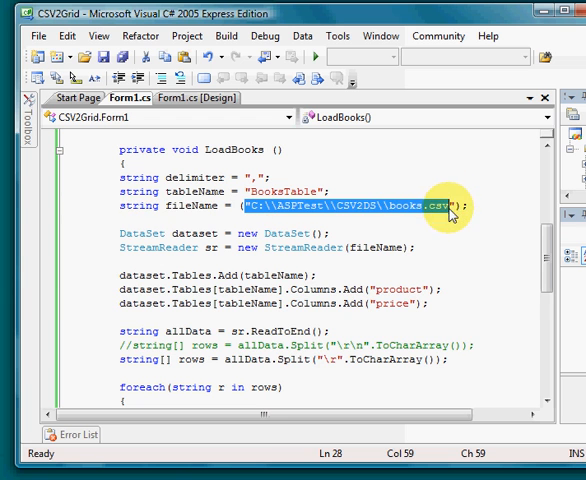
pyautogui.scroll(-3)
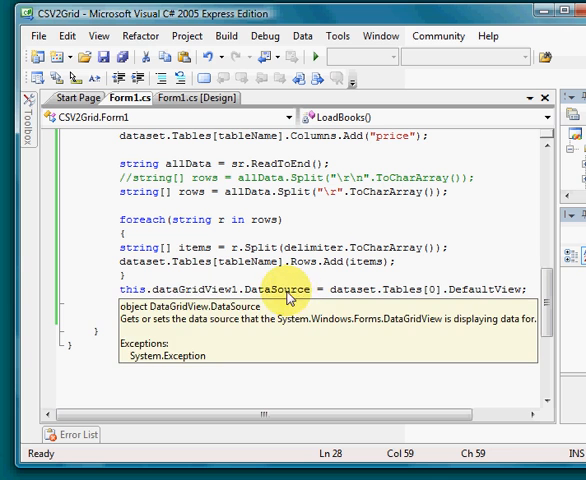
pyautogui.moveTo(437, 303)
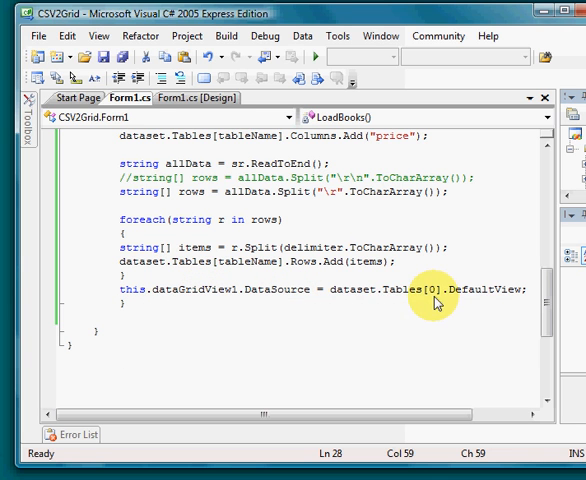
pyautogui.moveTo(420, 296)
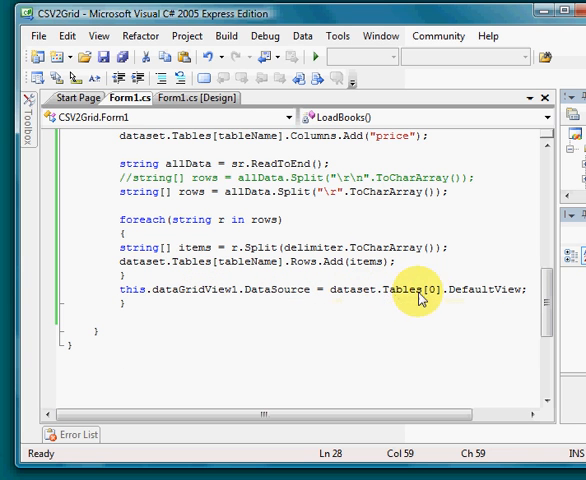